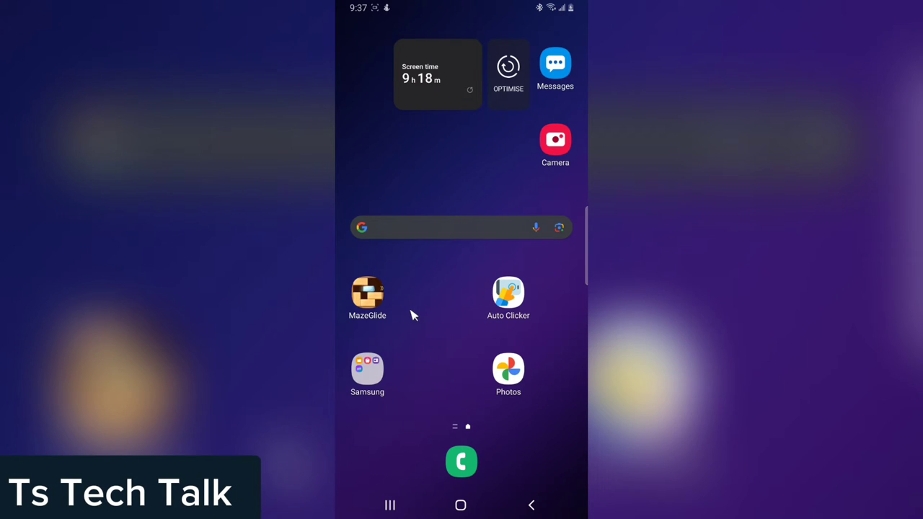
pyautogui.moveTo(447, 209)
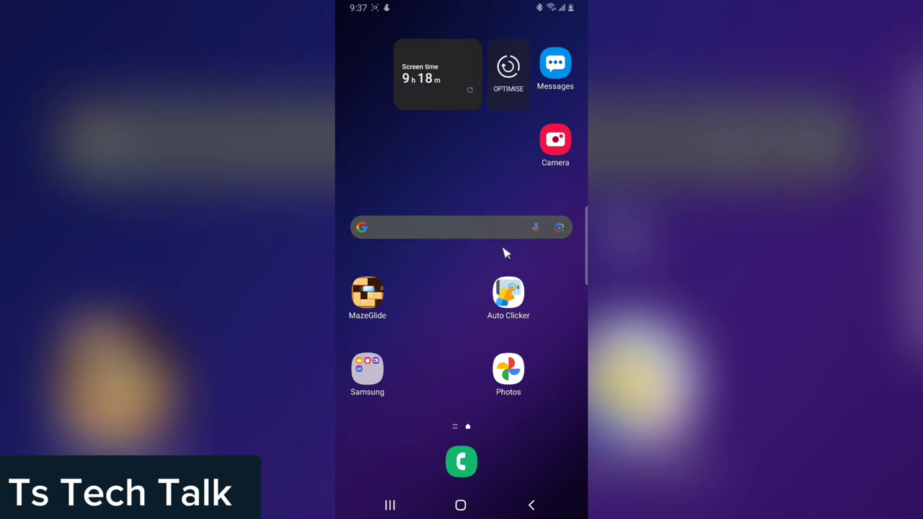
pyautogui.moveTo(432, 289)
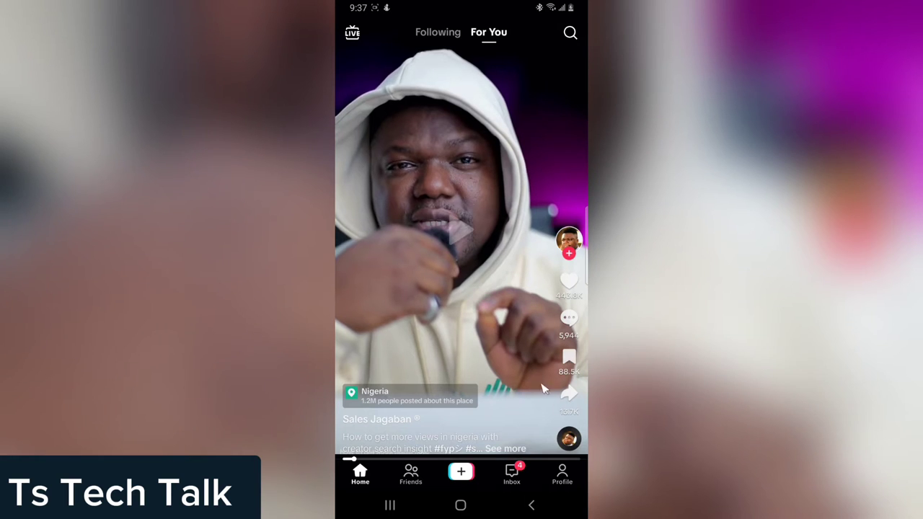
# Go from the video feed to the Inbox by way of the Profile page
pyautogui.click(561, 474)
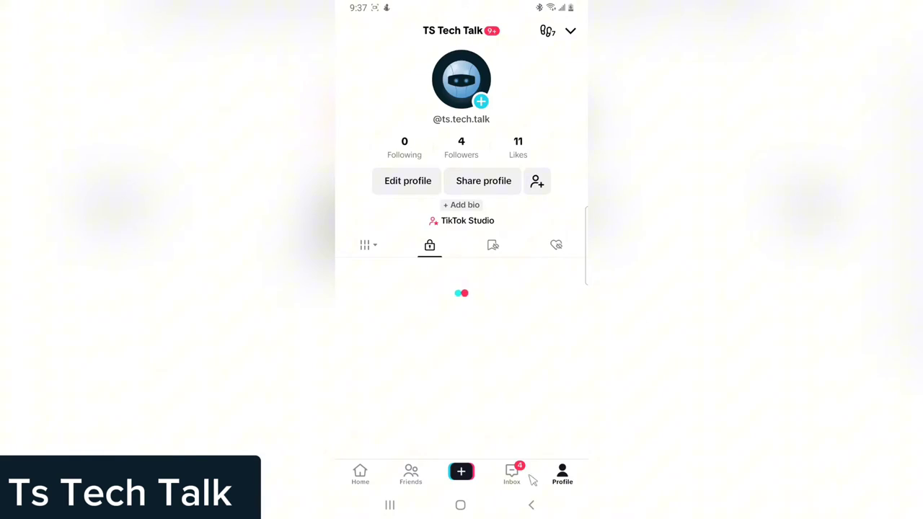
pyautogui.click(511, 474)
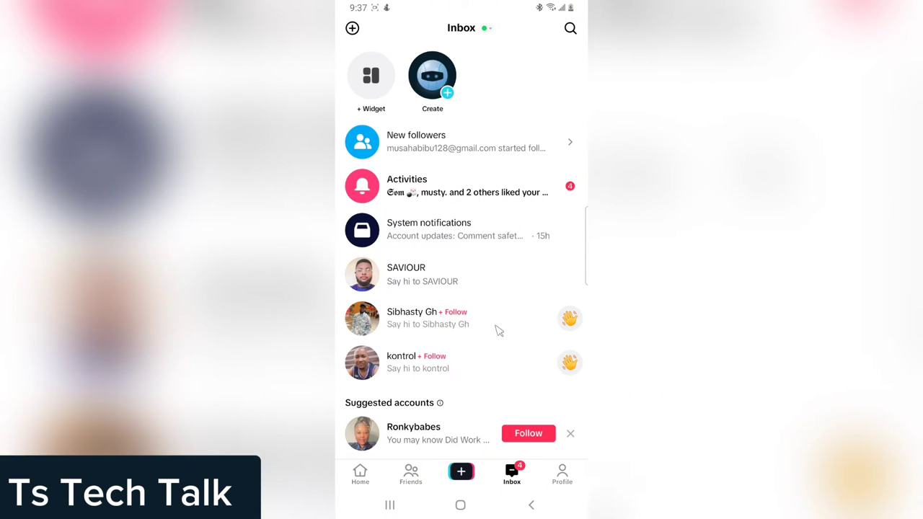
pyautogui.moveTo(402, 233)
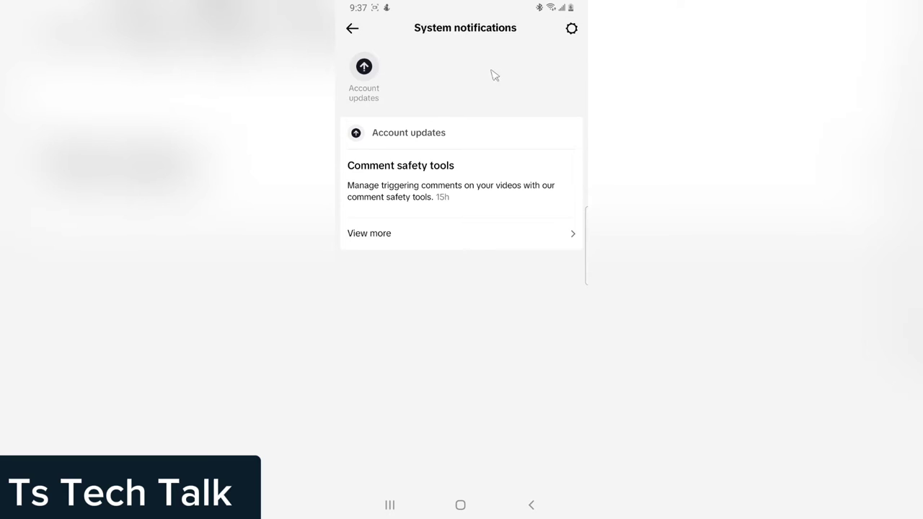
pyautogui.moveTo(510, 66)
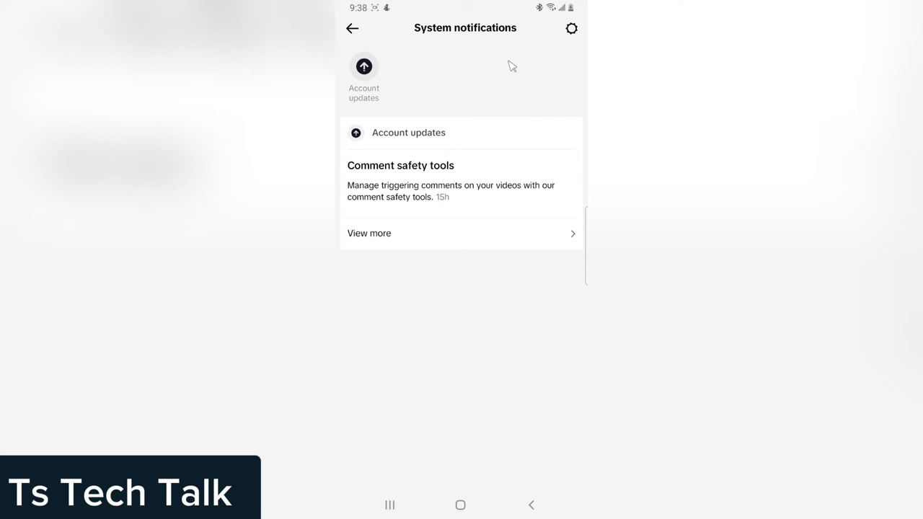
pyautogui.moveTo(570, 36)
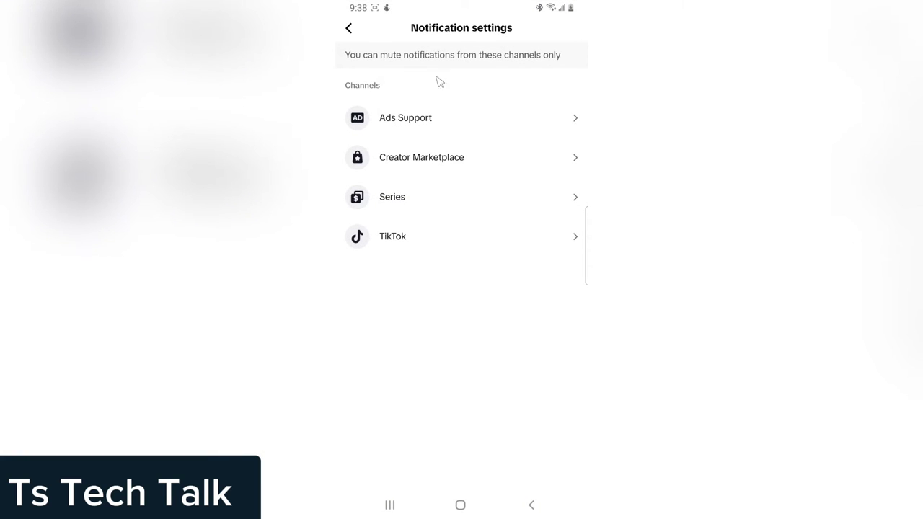
pyautogui.moveTo(405, 124)
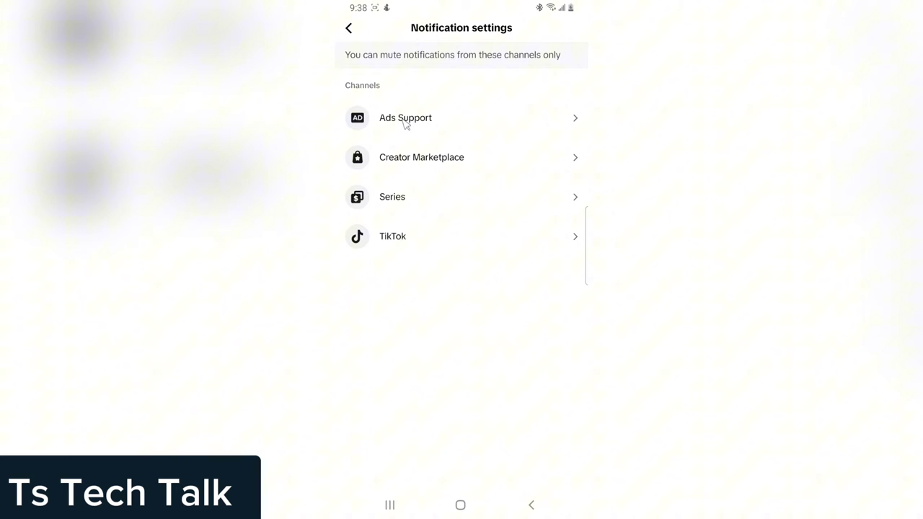
# Open the Ads Support channel and switch off its activities and announcements notifications
pyautogui.click(405, 117)
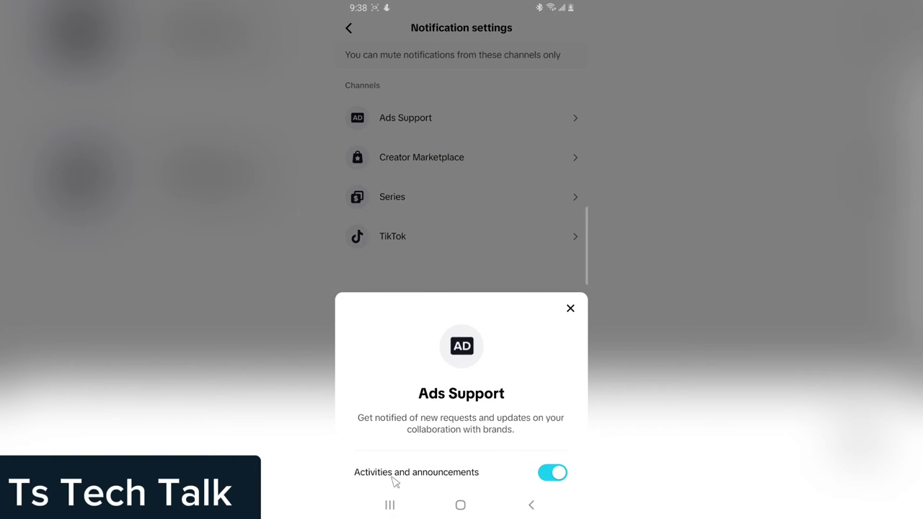
pyautogui.moveTo(492, 480)
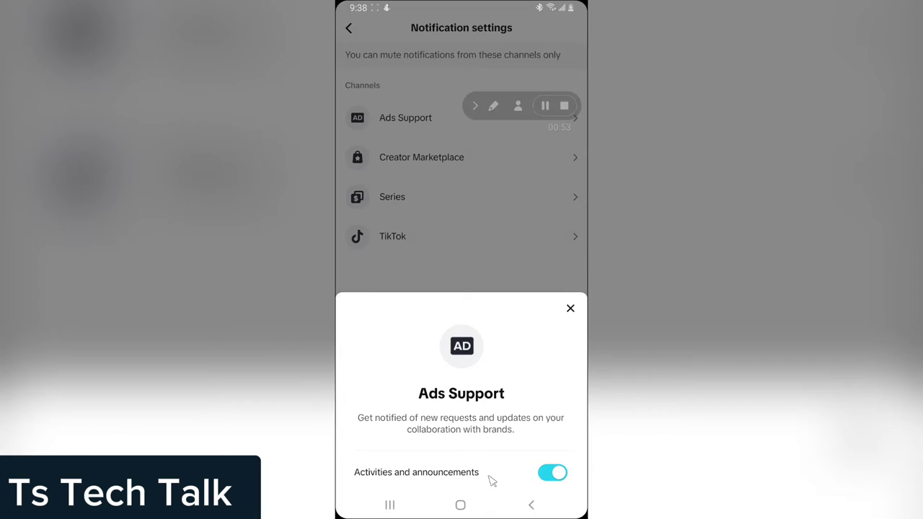
pyautogui.click(552, 473)
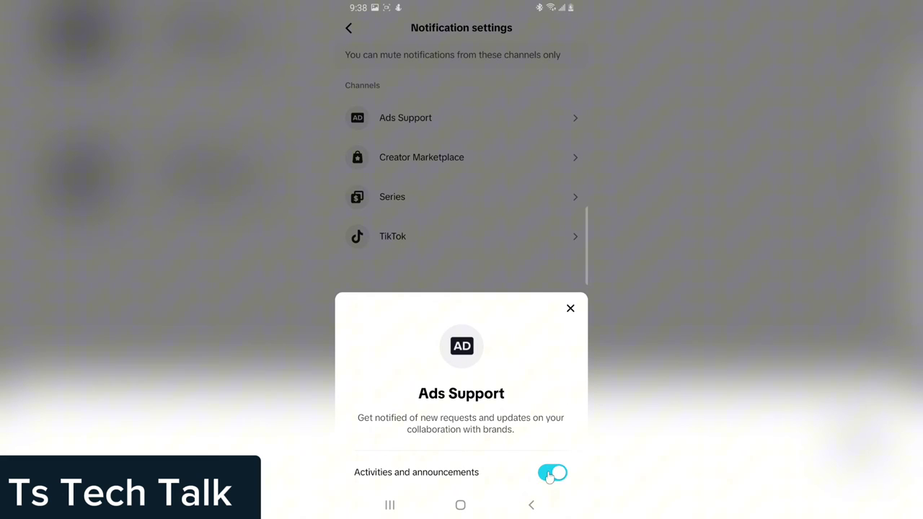
pyautogui.click(552, 472)
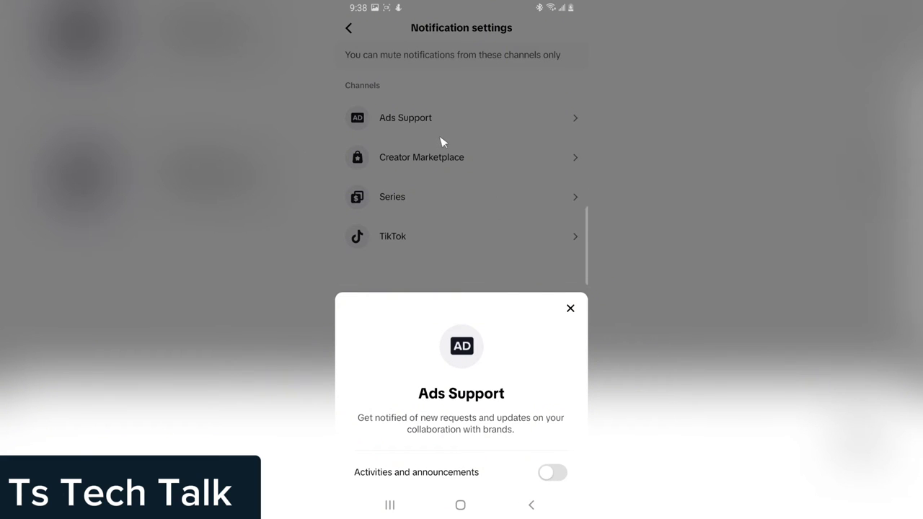
# Mute Creator Marketplace announcements and the TikTok channel's popular content, campaigns and survey alerts
pyautogui.click(421, 158)
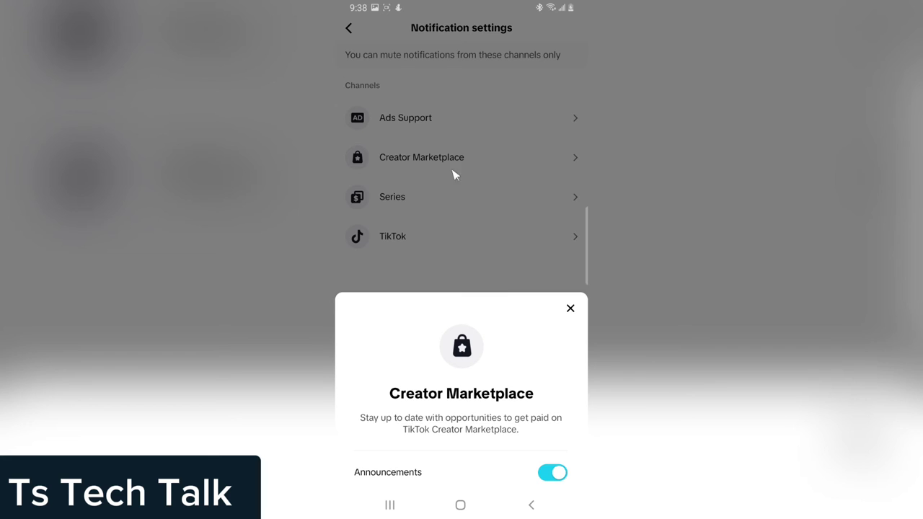
pyautogui.moveTo(439, 431)
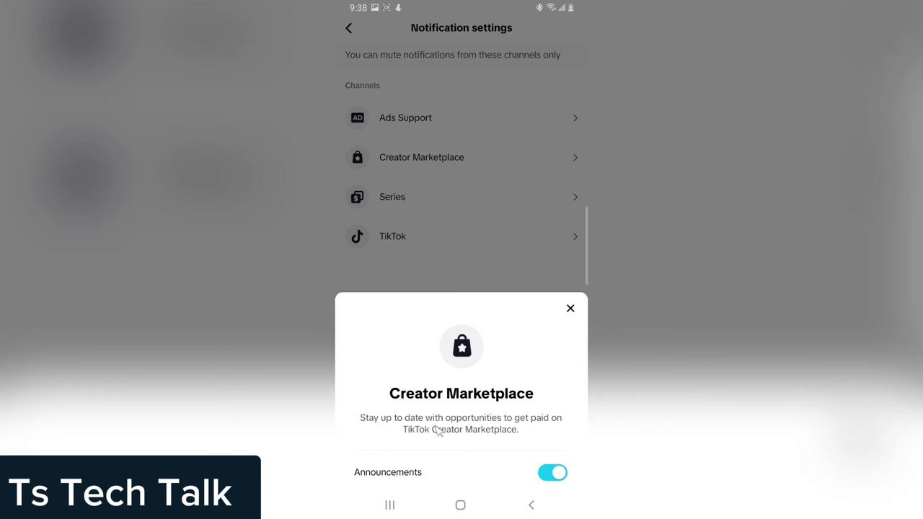
pyautogui.moveTo(562, 422)
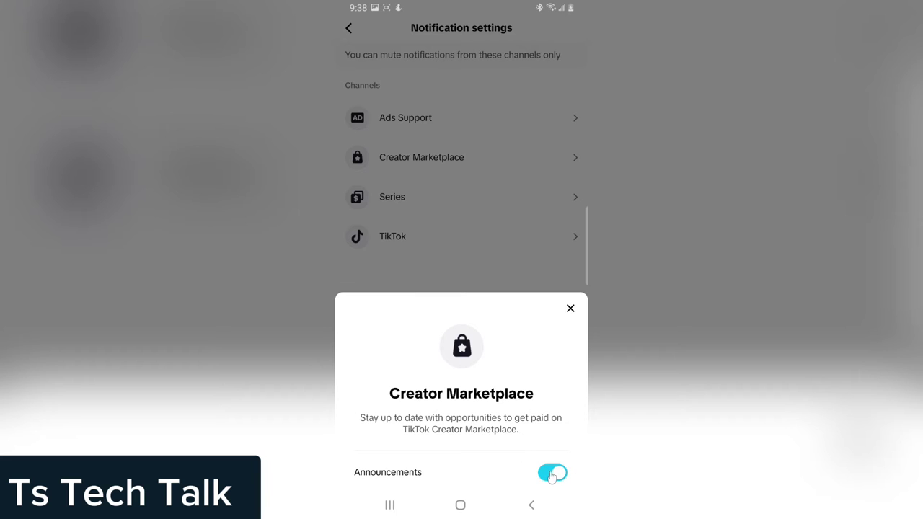
pyautogui.click(570, 309)
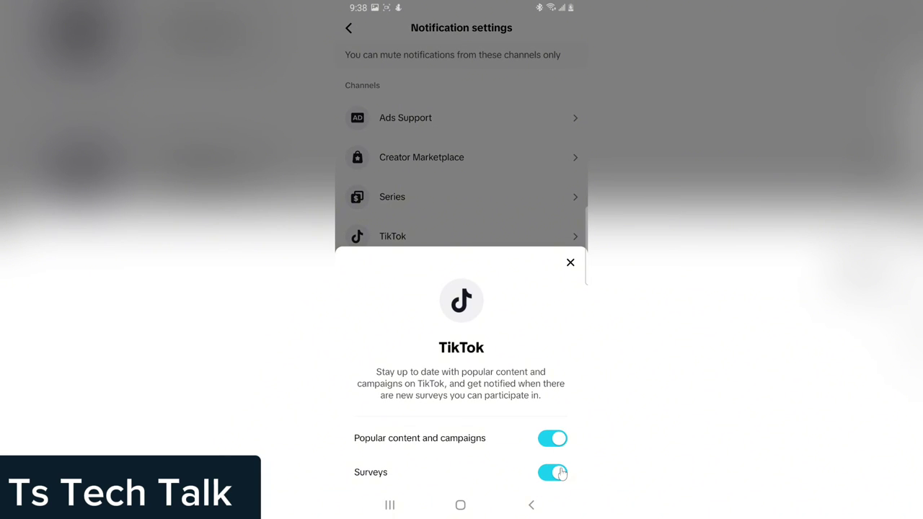
pyautogui.click(552, 438)
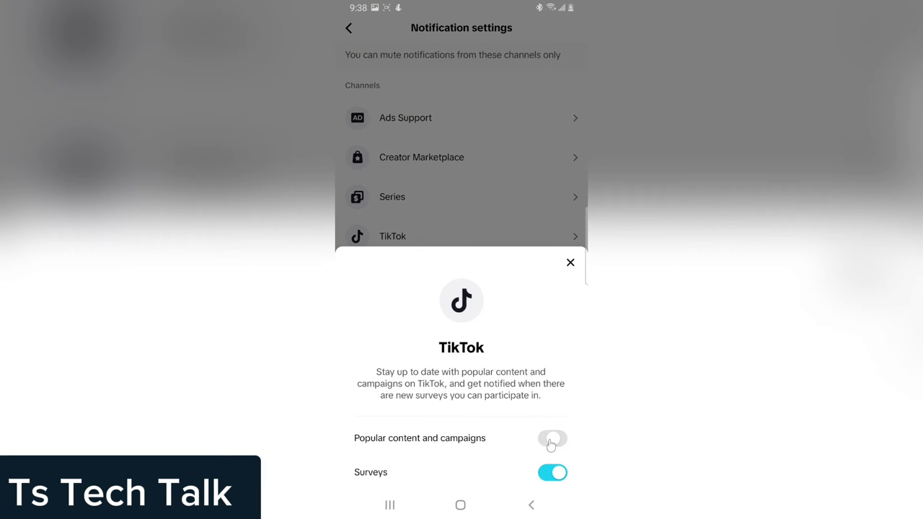
pyautogui.click(552, 472)
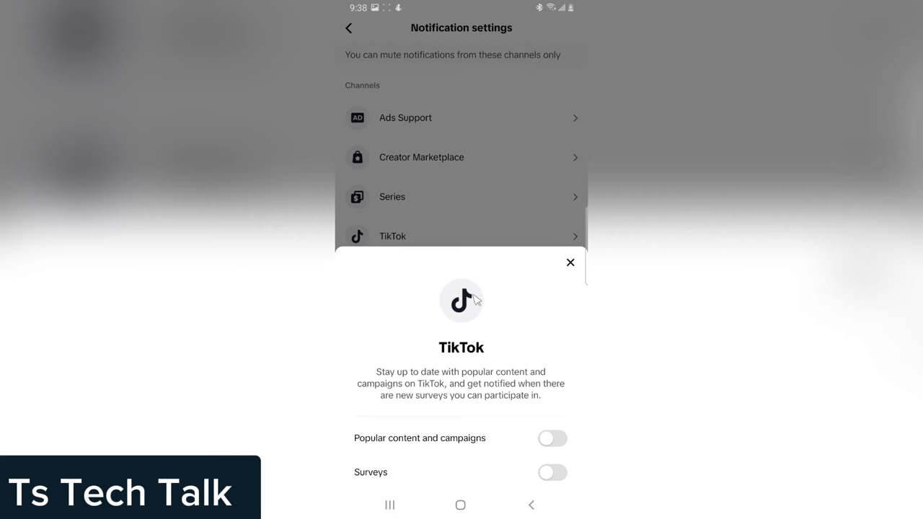
pyautogui.click(570, 262)
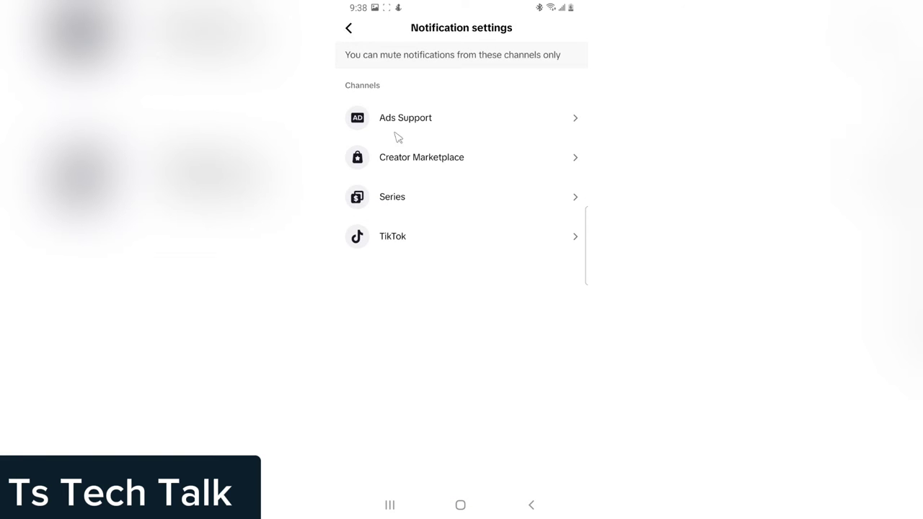
pyautogui.moveTo(353, 32)
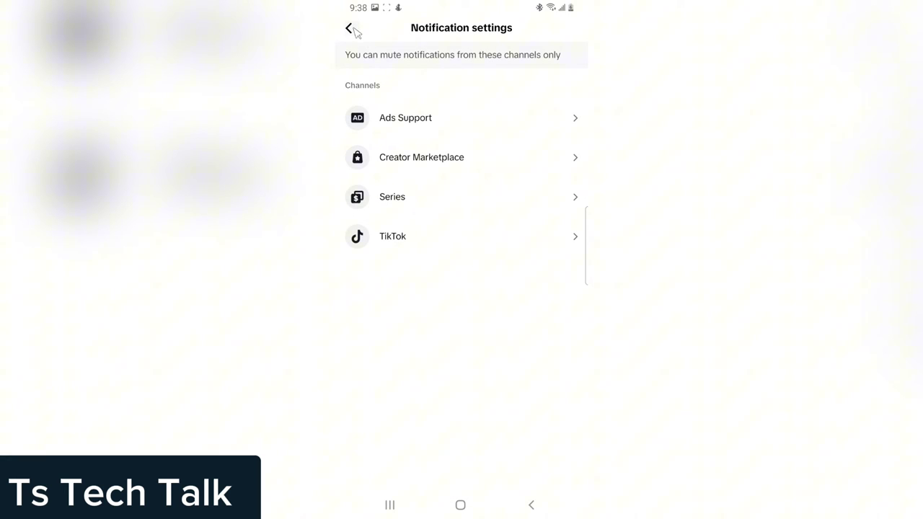
# Return to System notifications, then reopen the TikTok channel options from Notification settings
pyautogui.click(352, 29)
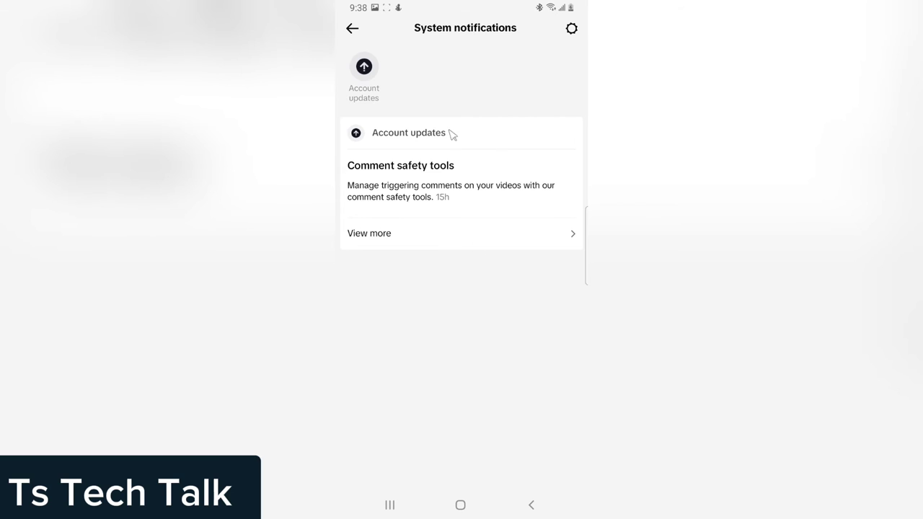
pyautogui.moveTo(433, 260)
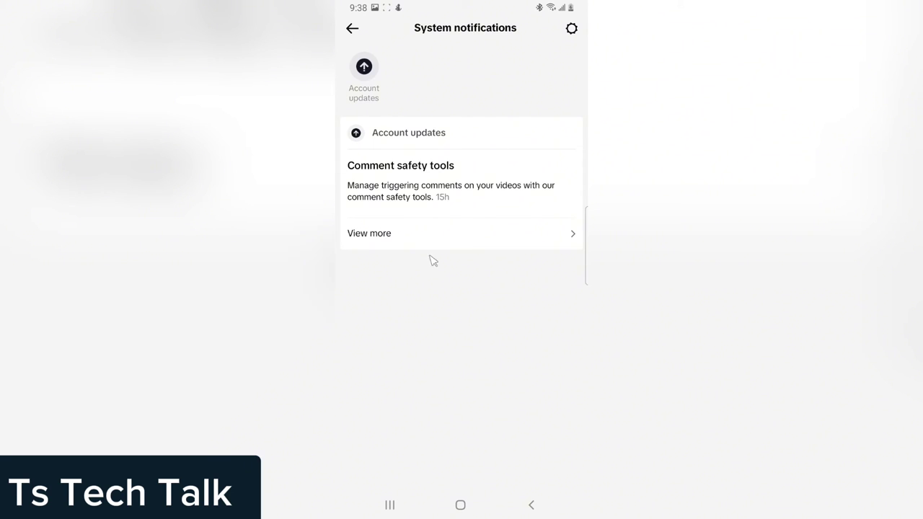
pyautogui.moveTo(569, 44)
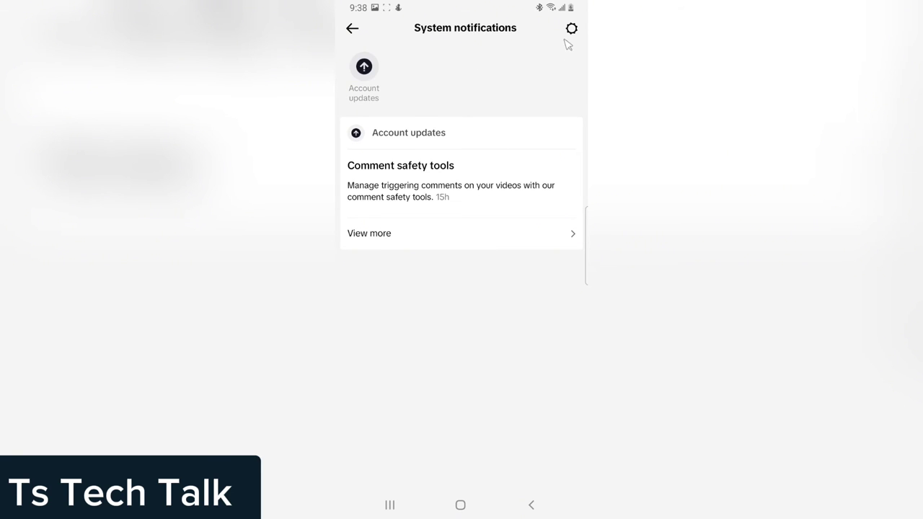
pyautogui.click(570, 28)
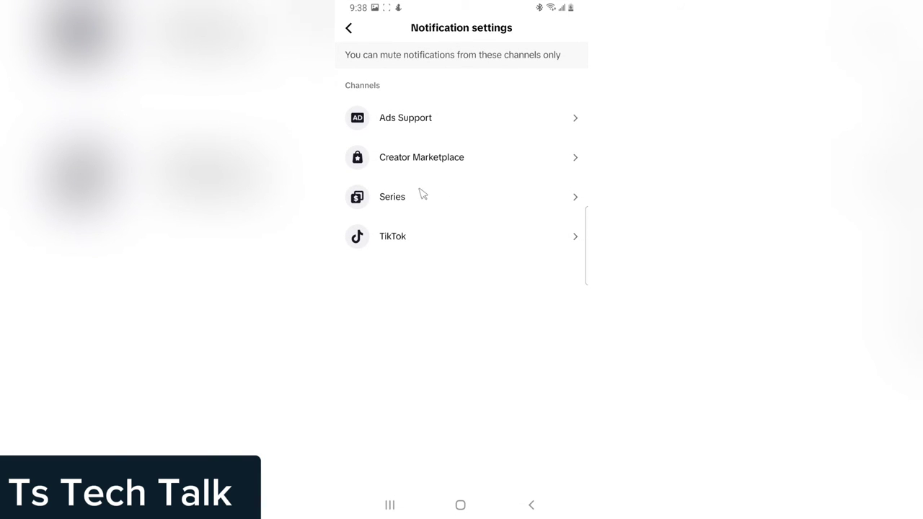
pyautogui.click(392, 196)
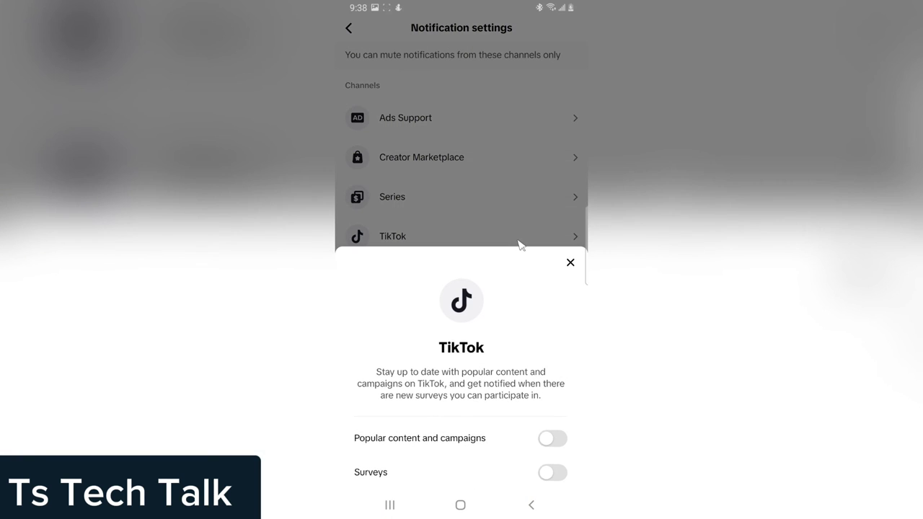
# Close the TikTok sheet, then turn off Creator Marketplace announcements and close its options
pyautogui.click(570, 262)
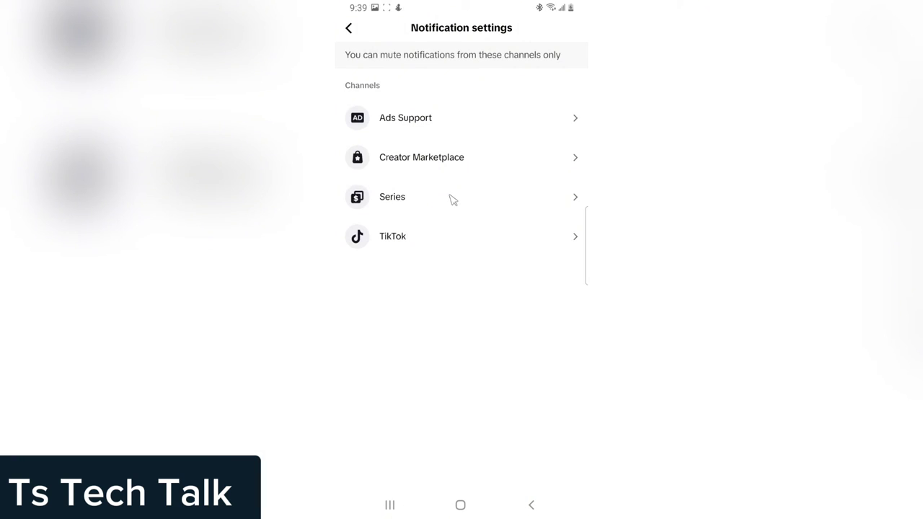
pyautogui.click(392, 197)
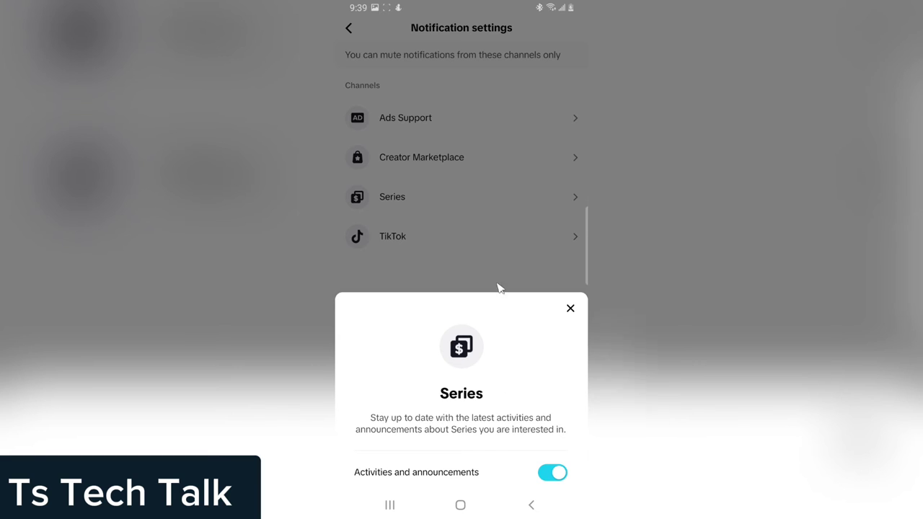
pyautogui.click(421, 157)
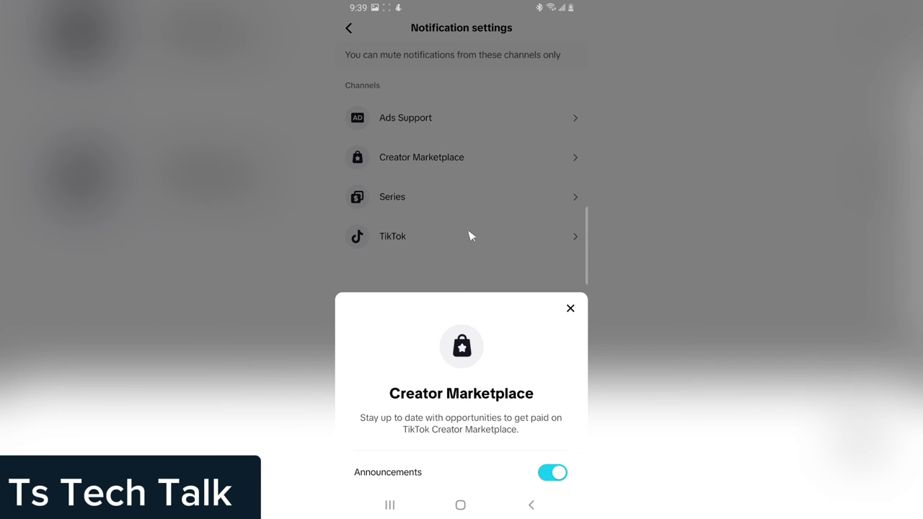
pyautogui.click(552, 472)
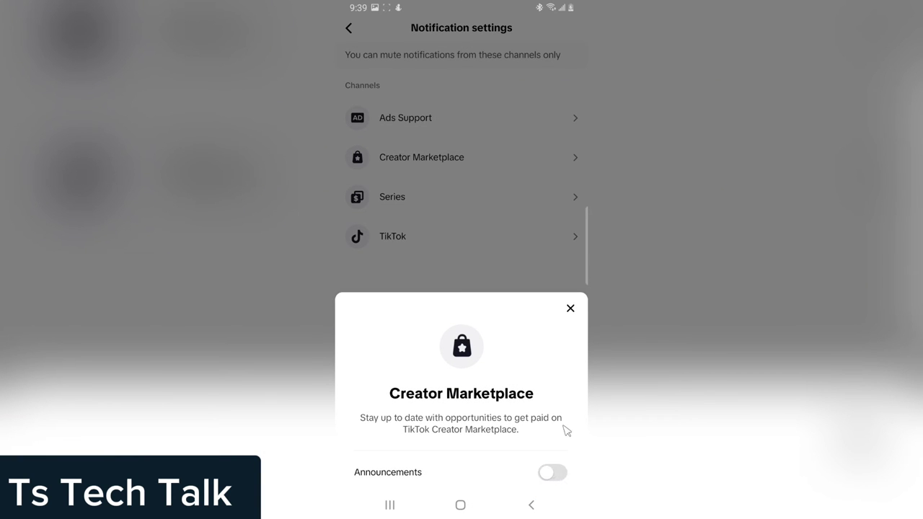
pyautogui.click(571, 308)
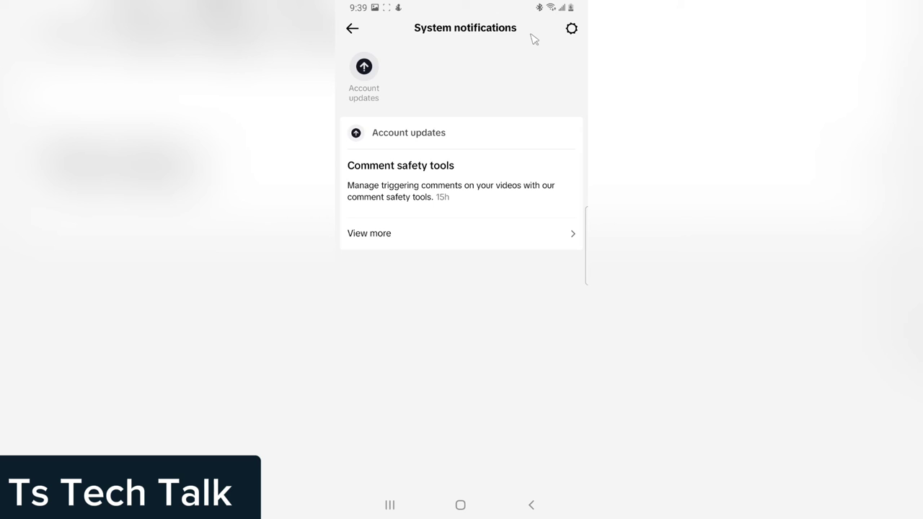
pyautogui.moveTo(576, 36)
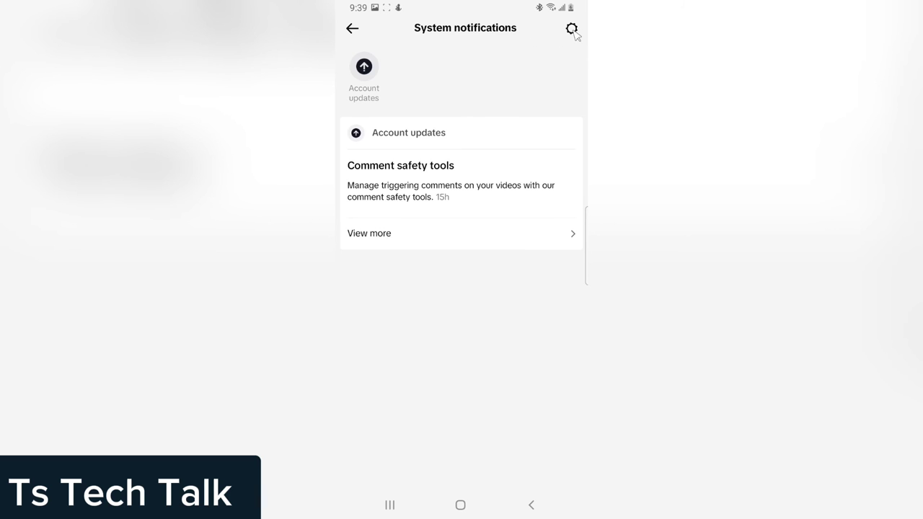
# Reopen Notification settings and turn off the Series channel's activities and announcements notifications
pyautogui.click(571, 28)
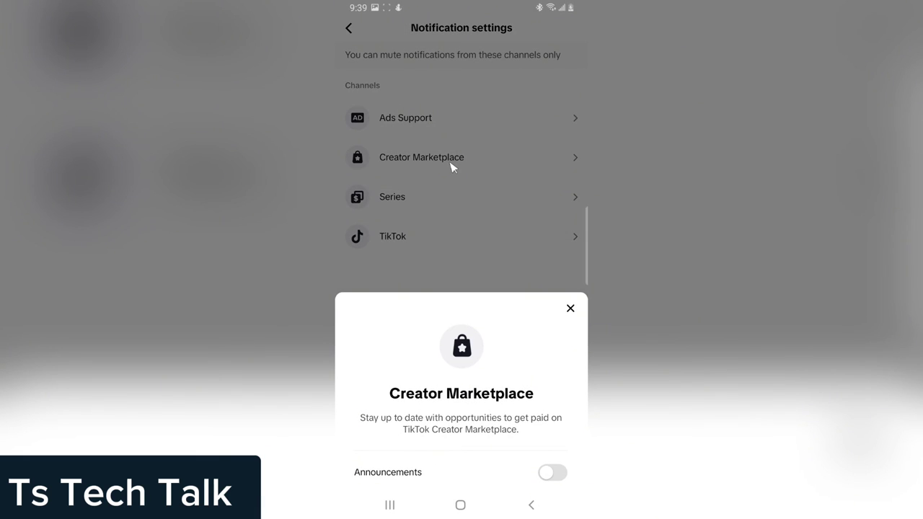
pyautogui.click(569, 308)
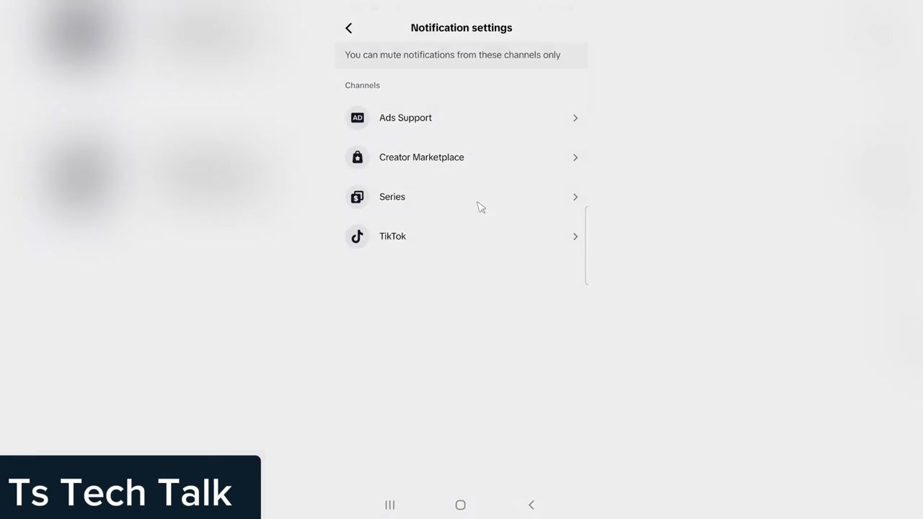
pyautogui.click(392, 196)
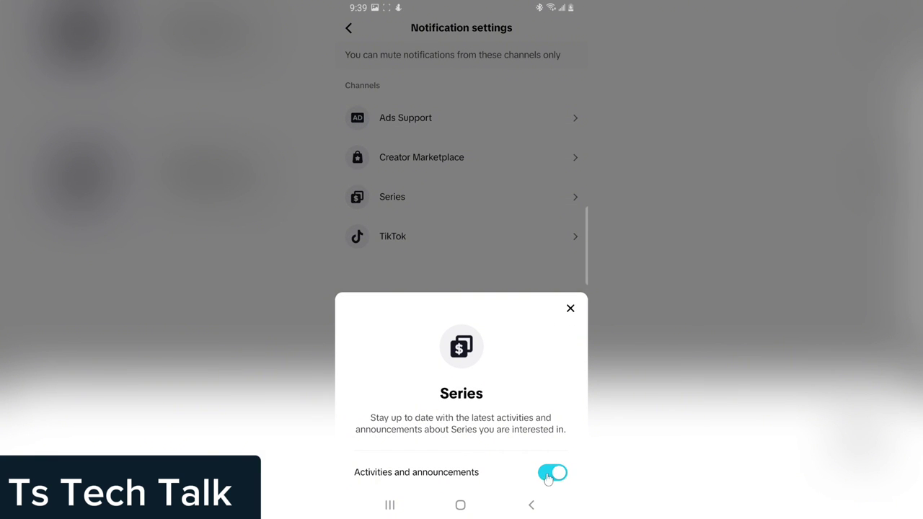
pyautogui.click(552, 473)
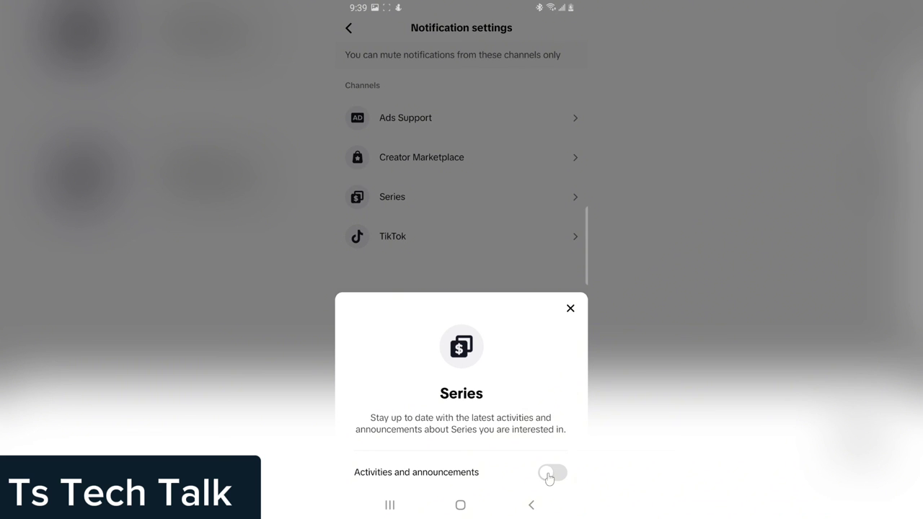
pyautogui.click(570, 307)
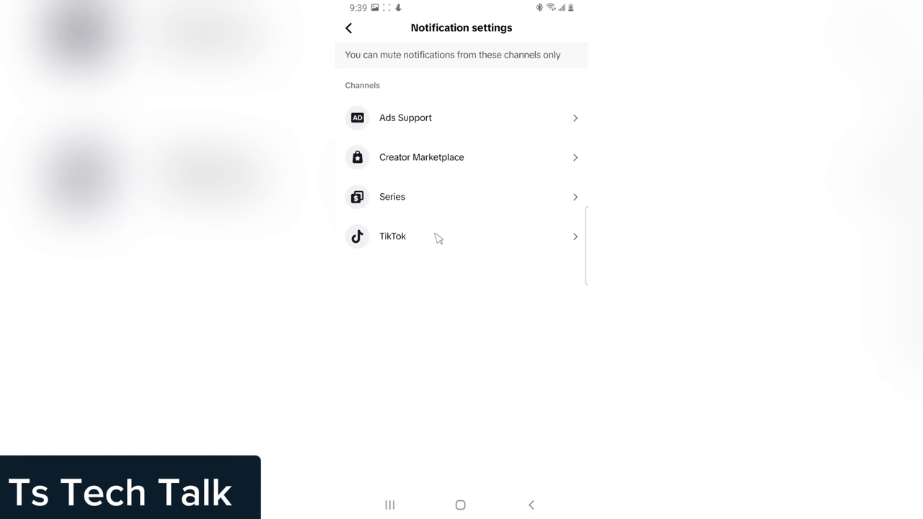
pyautogui.moveTo(474, 199)
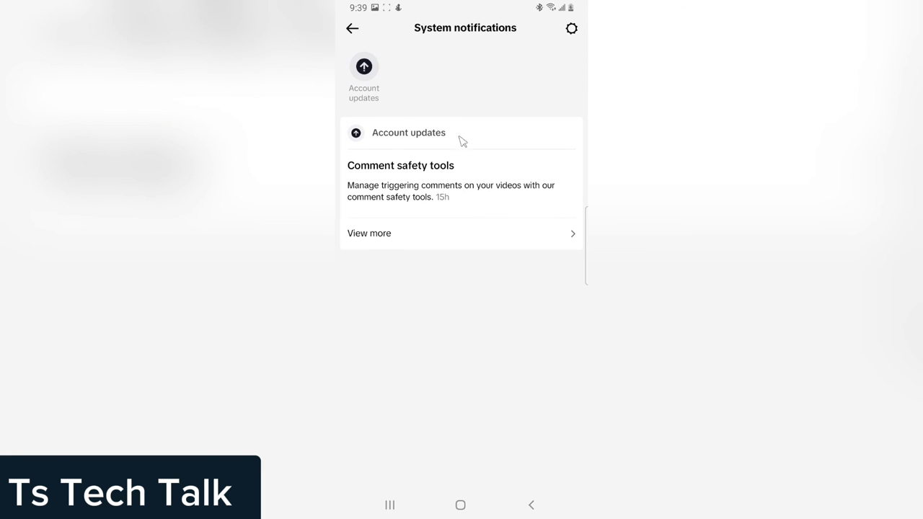
# Go back from System notifications to the Inbox
pyautogui.click(351, 28)
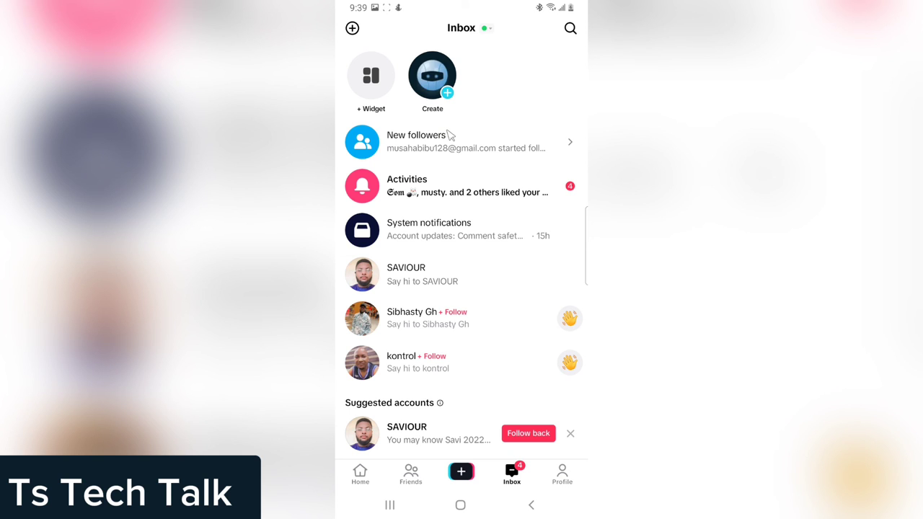
pyautogui.moveTo(469, 201)
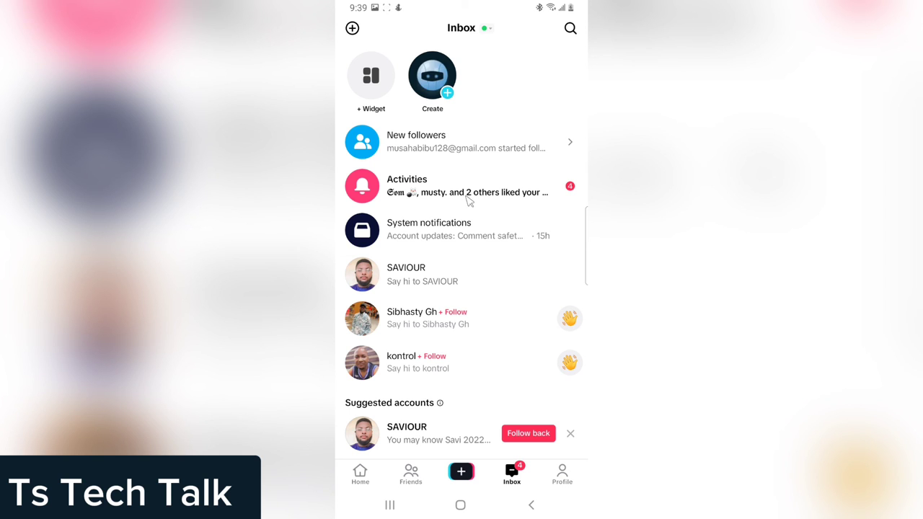